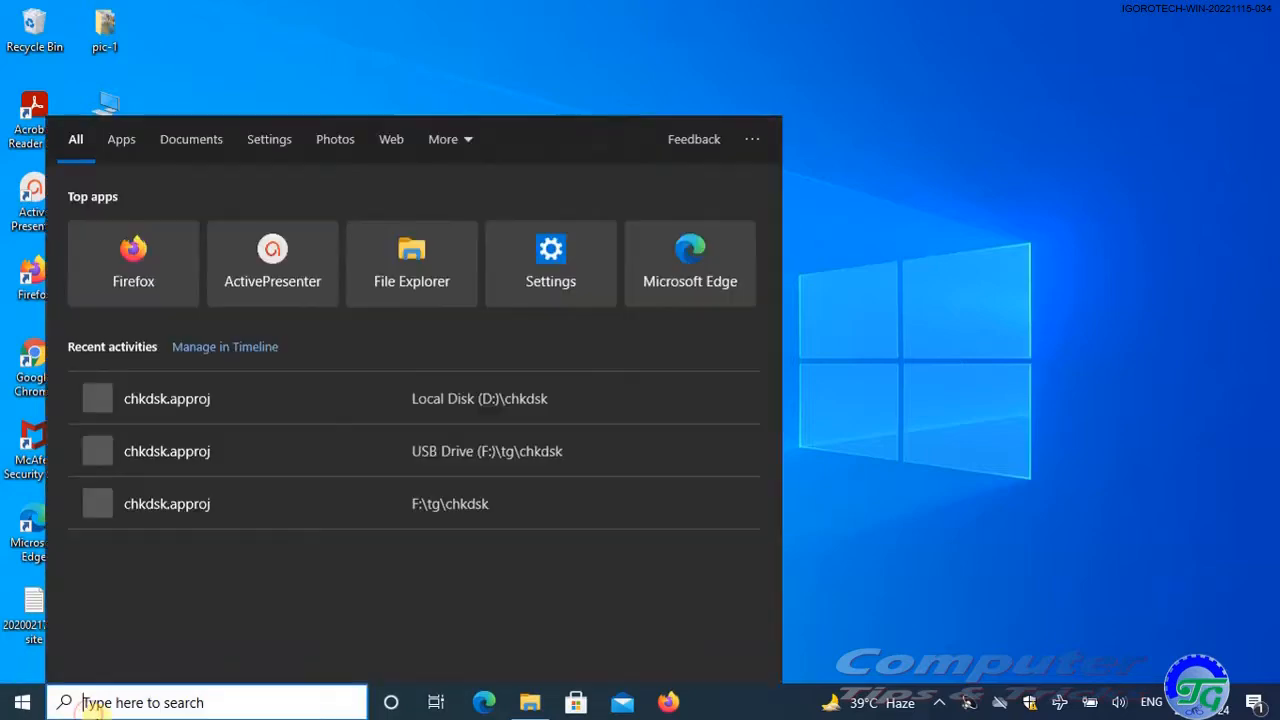
Step: Search 'cmd' in Start and launch Command Prompt as administrator
text(cmd)
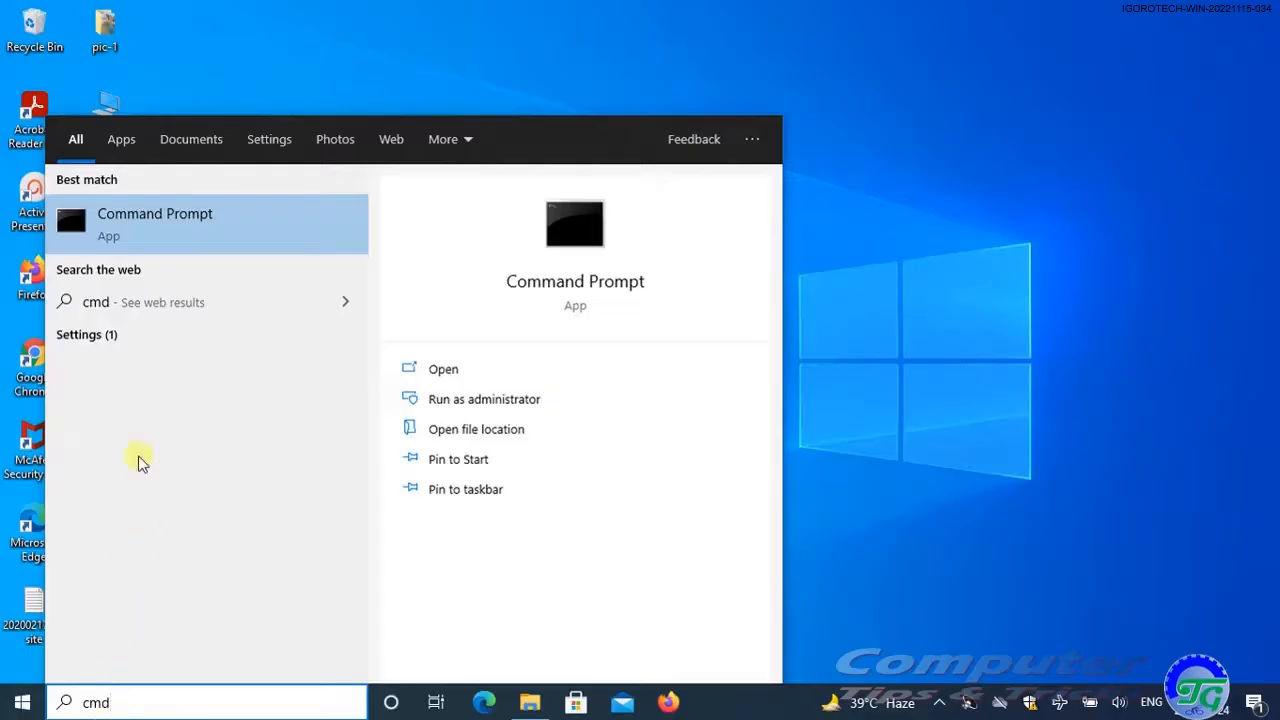
right_click(156, 220)
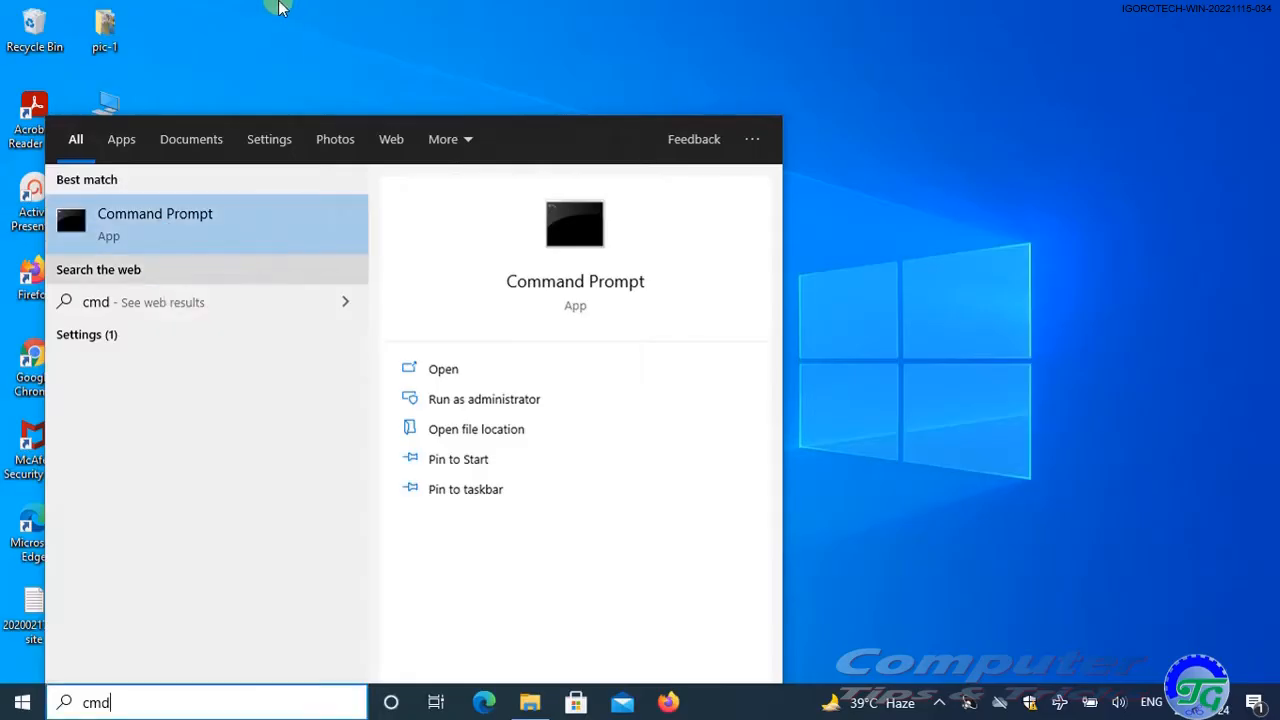
click(484, 400)
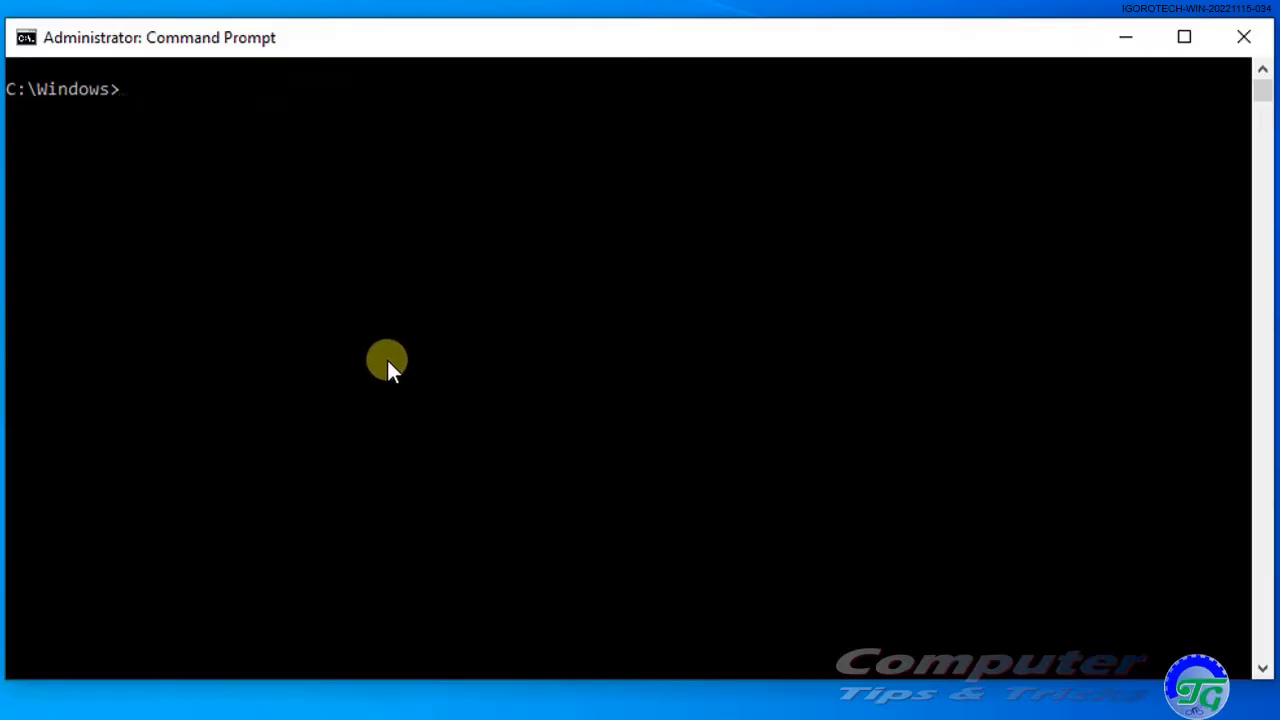
Step: Enter the command chkdsk e:/f/r at the prompt without running it yet
text(chkdsk)
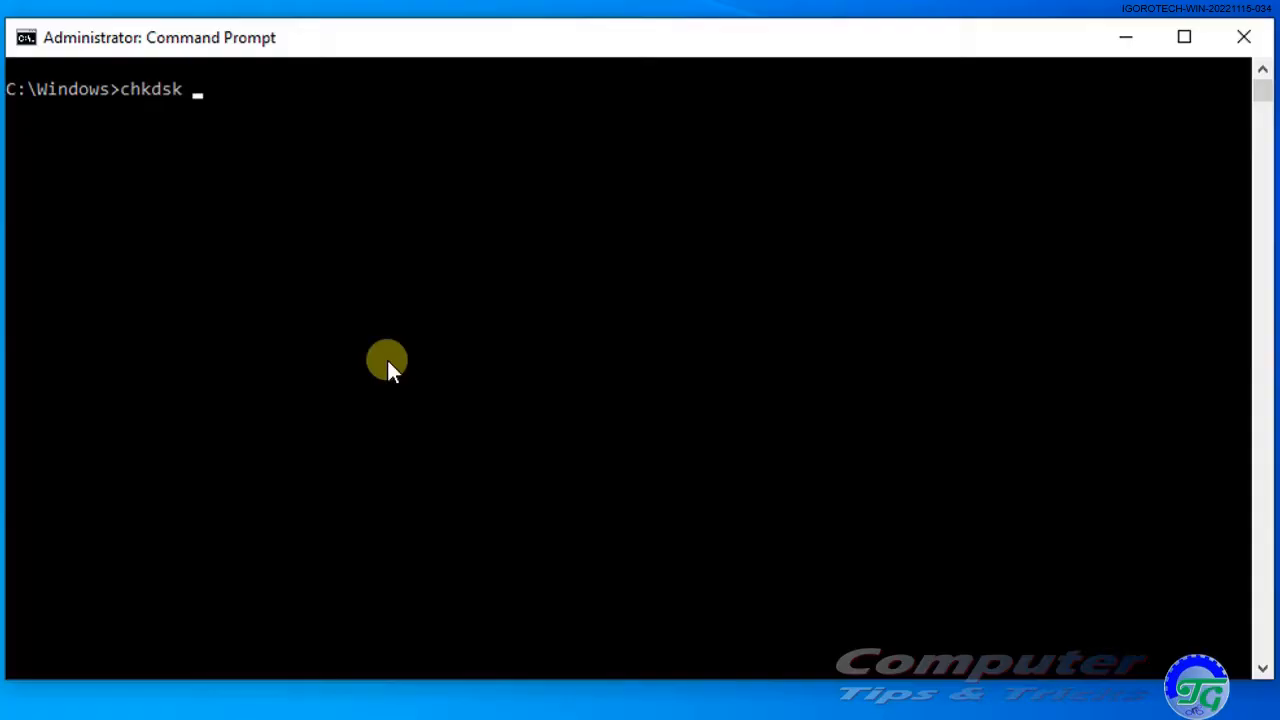
text(e:)
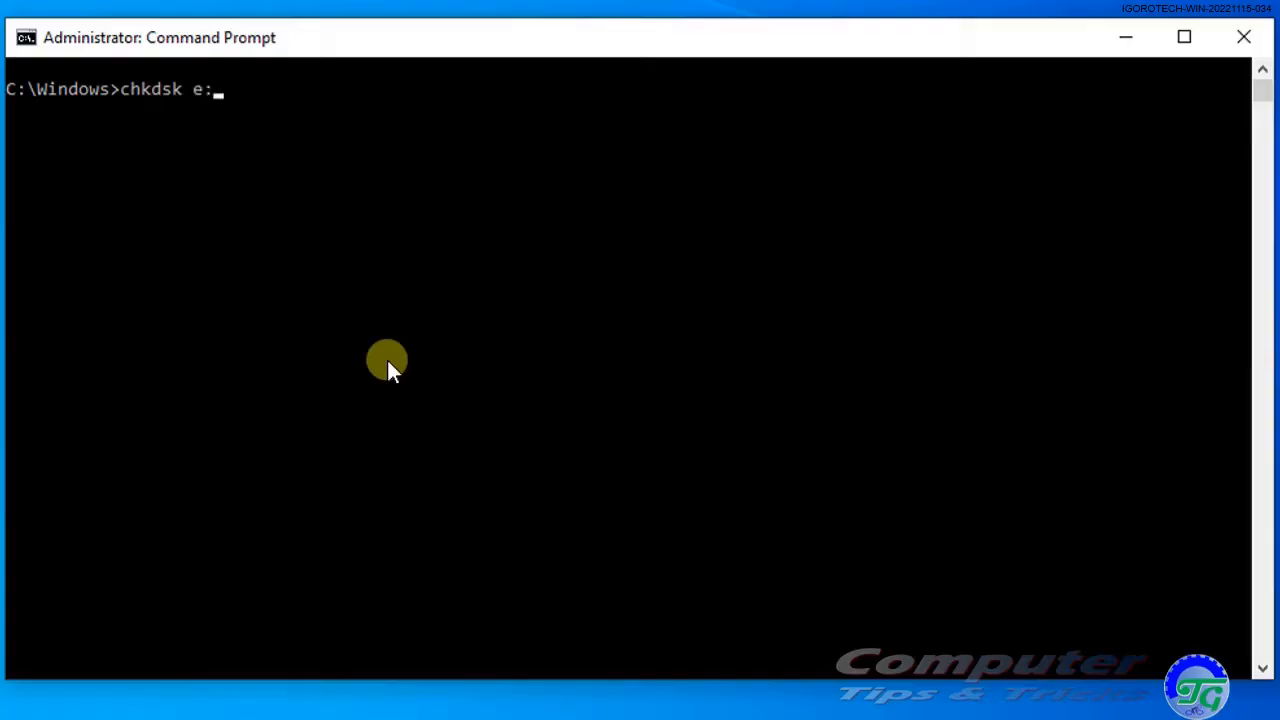
text(/f/r)
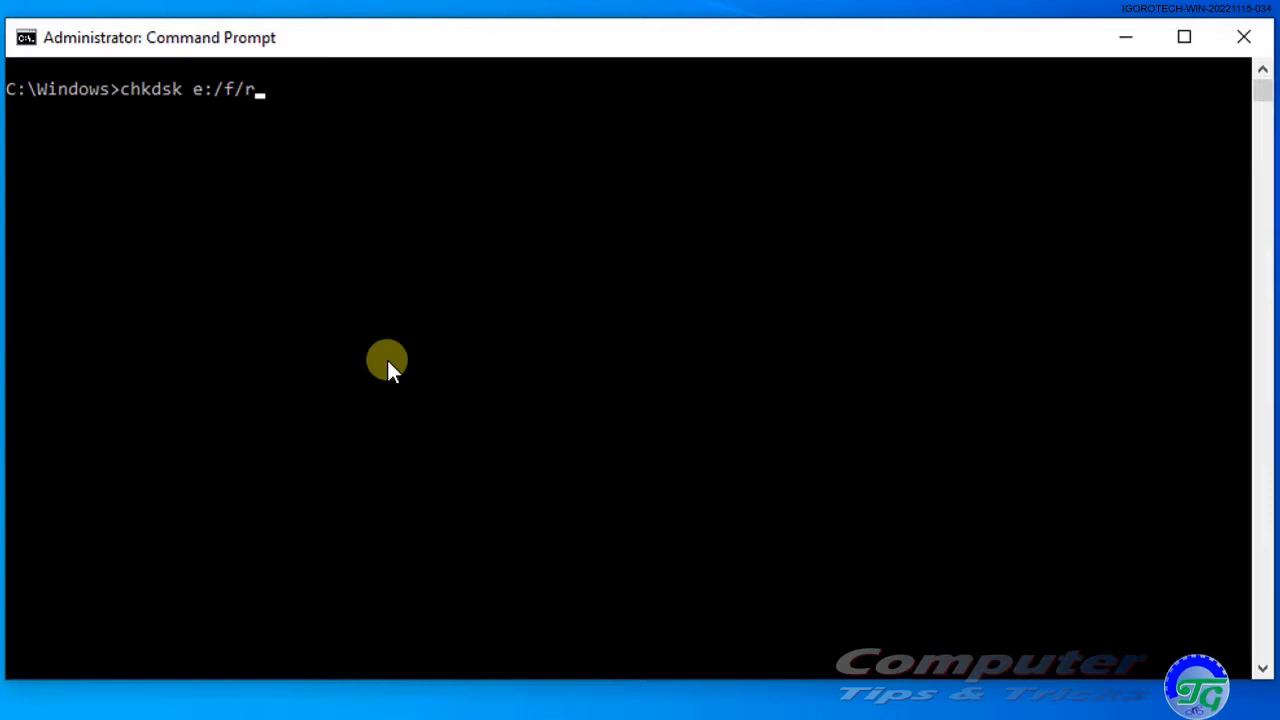
Step: Run chkdsk e:/f/r to completion, reporting no problems and zero bad sectors
key(Return)
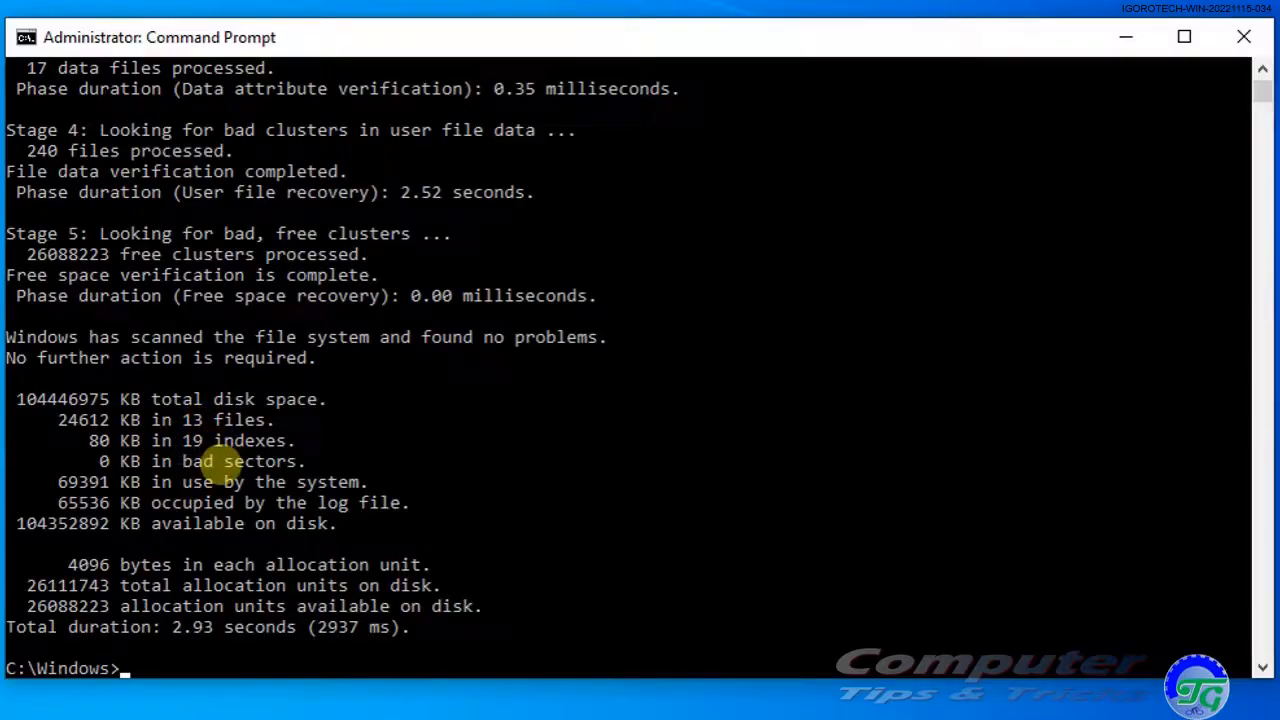
Step: Restore the console window from full screen, keeping the finished scan report visible
click(1184, 36)
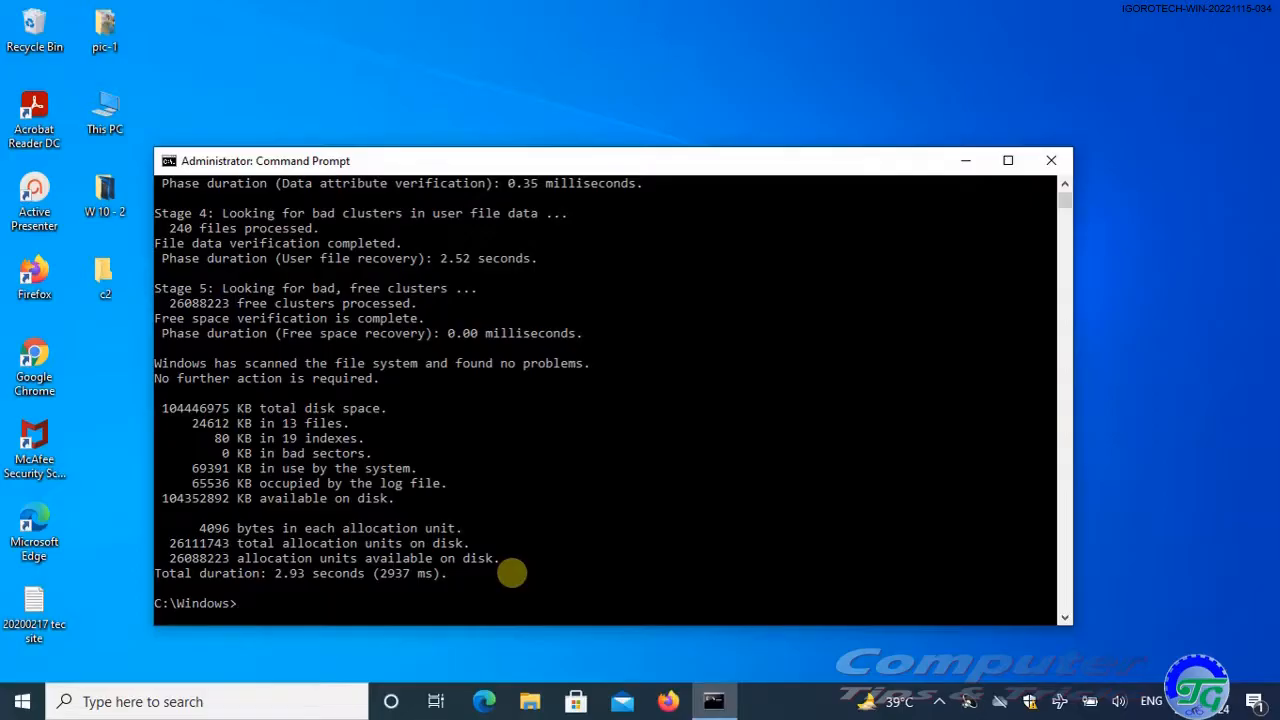
mouse_move(664, 628)
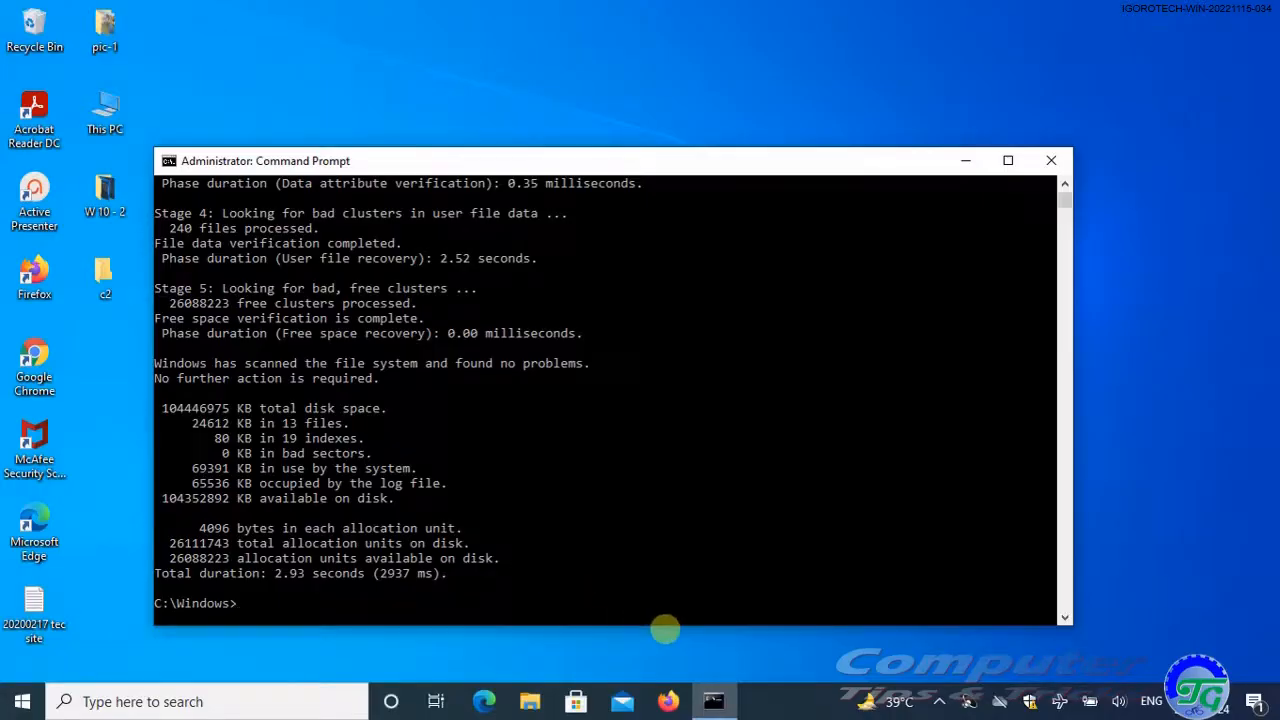